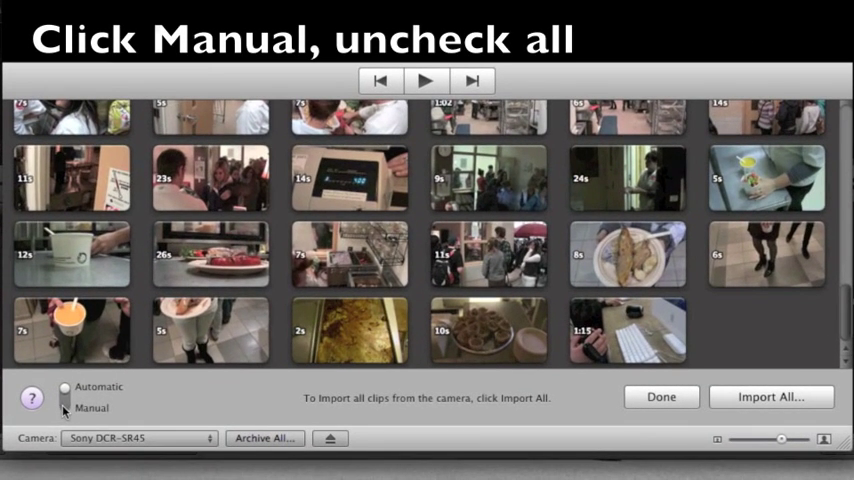
Import the selected camcorder clip manually into a new event named 'Food School'
left_click(64, 408)
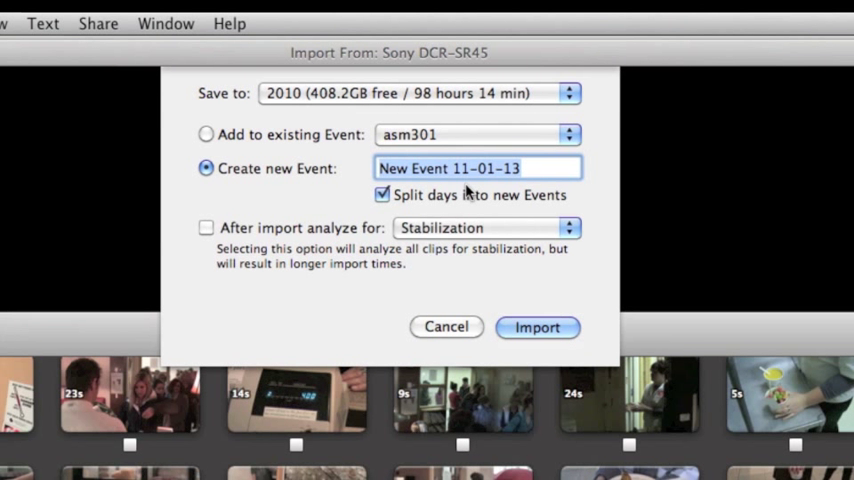
type("Food Sc")
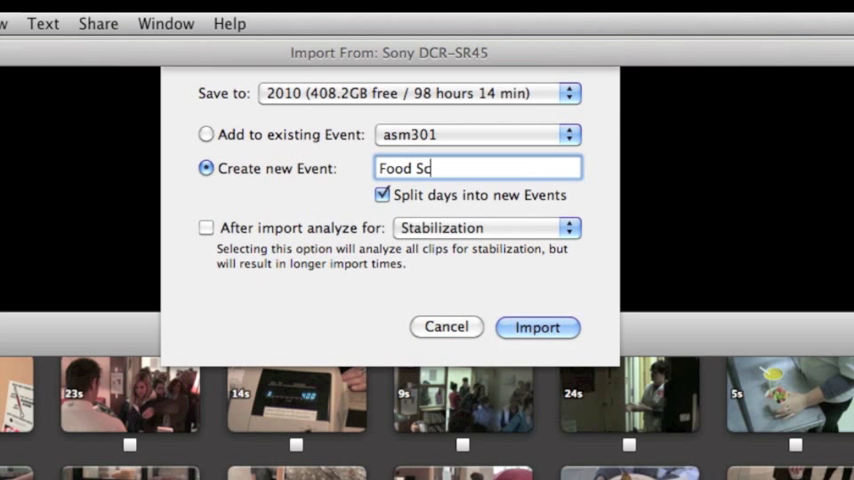
type("hool")
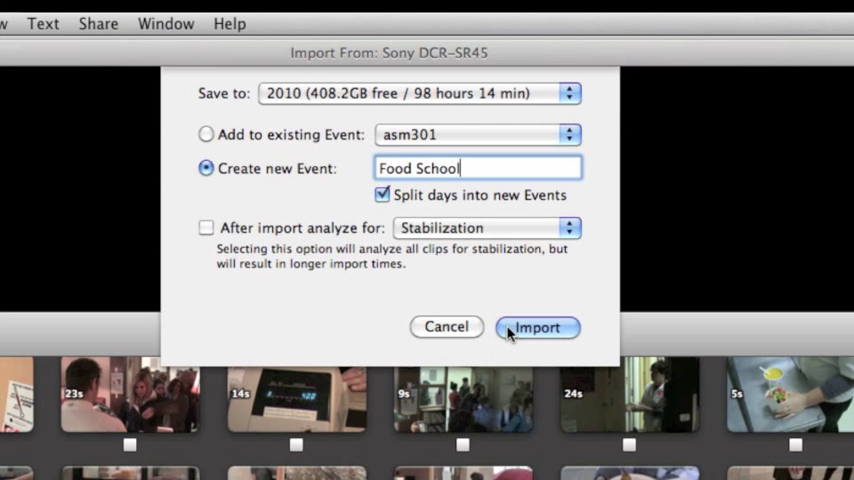
left_click(537, 327)
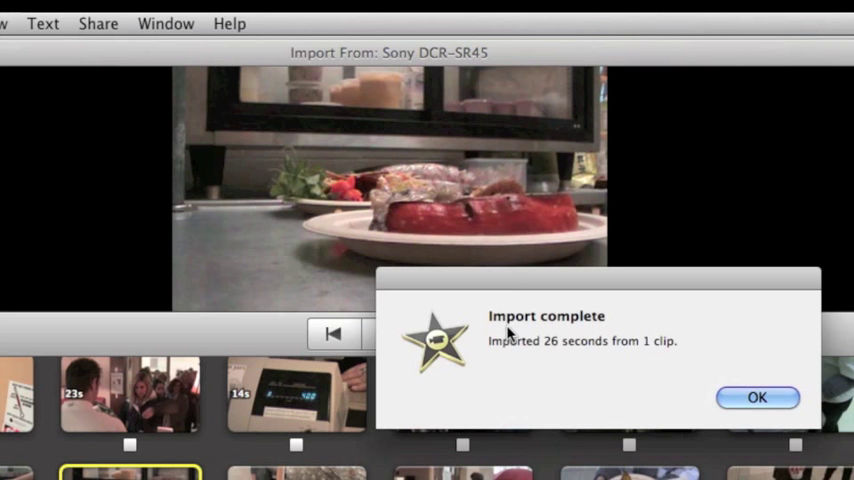
Dismiss the Import complete alert with OK
left_click(757, 397)
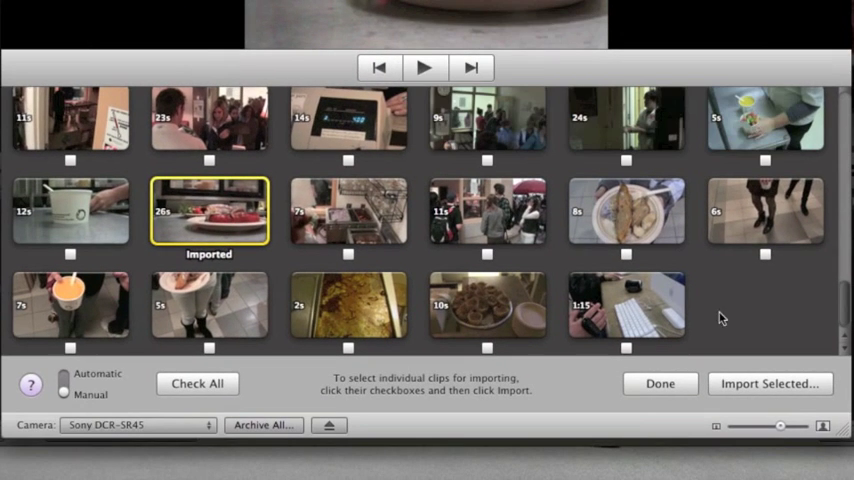